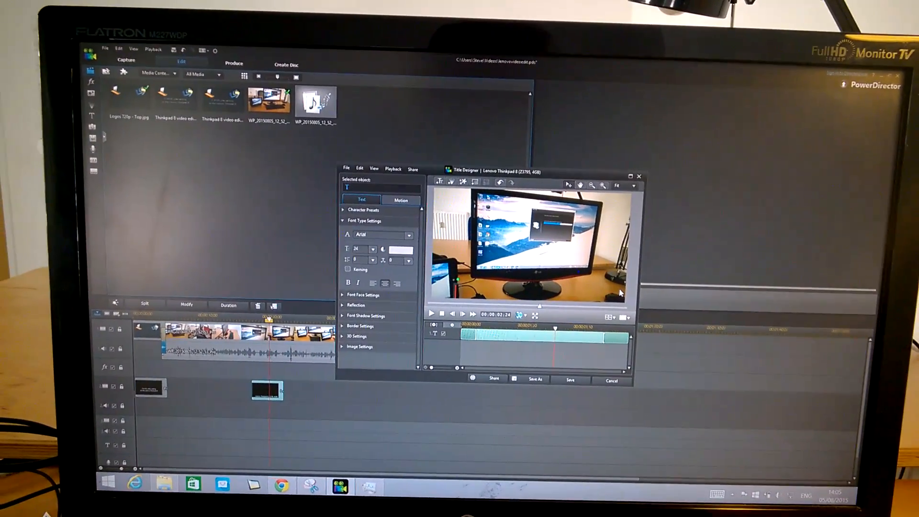
Close the title editor and drop another clip on the timeline, raising the frame rate conflict warning
{"action": "type", "text": "thud"}
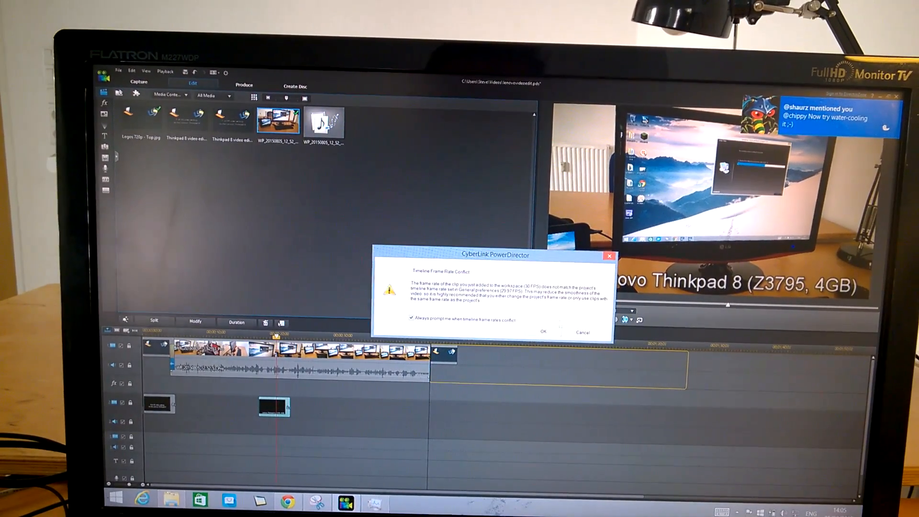
Accept the Timeline Frame Rate Conflict warning so the new clip extends the main video track
{"action": "left_click", "coordinate": [542, 332]}
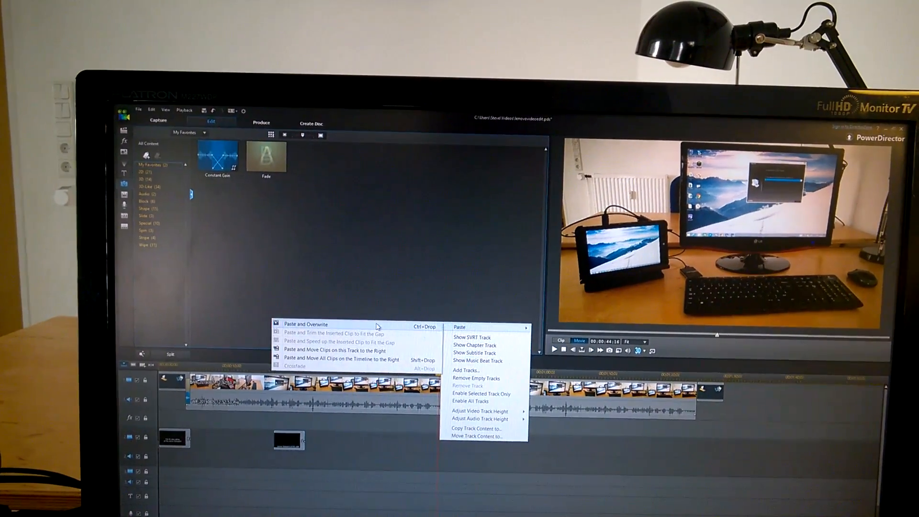
Paste and Overwrite the copied Lenovo Thinkpad 8 title clip later on the title track
{"action": "left_click", "coordinate": [305, 324]}
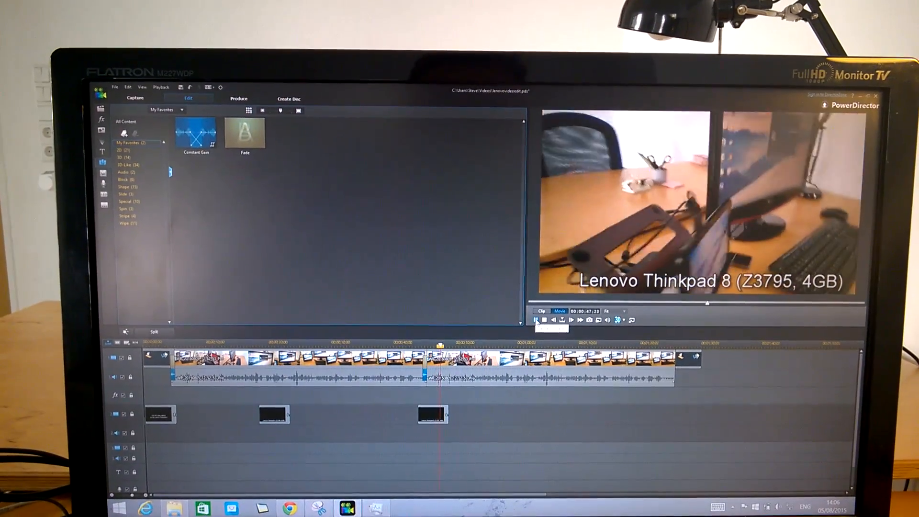
{"action": "left_click", "coordinate": [543, 320]}
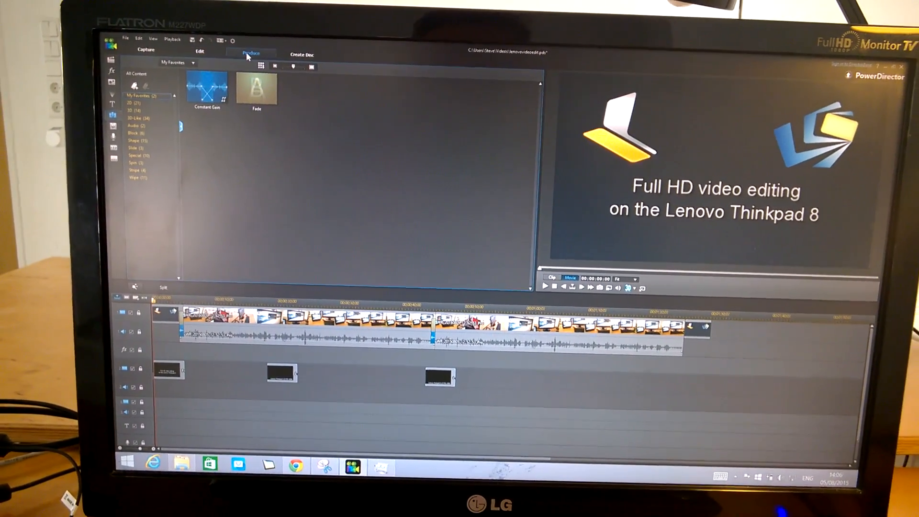
Go to Produce with H.264 AVC and list its 1080p 30fps 6mbps and 720p 30fps 3Mbps profiles
{"action": "left_click", "coordinate": [250, 54]}
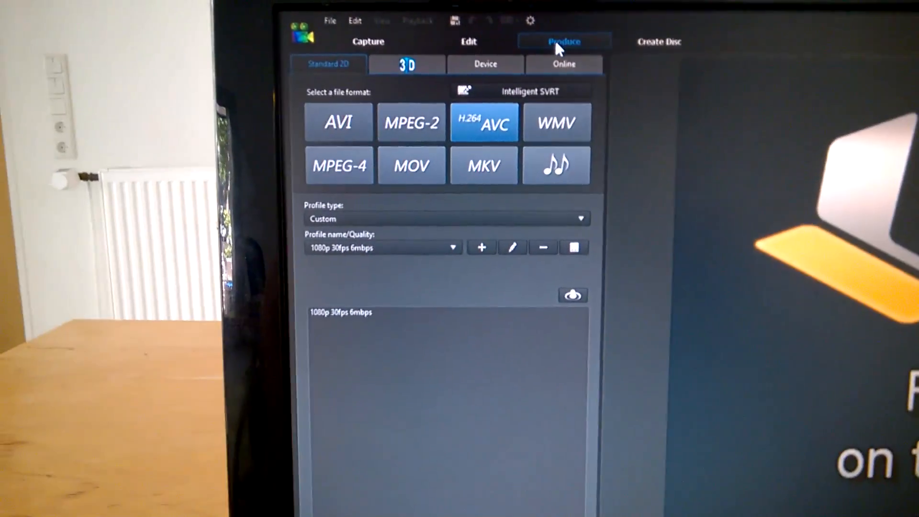
{"action": "left_click", "coordinate": [453, 247]}
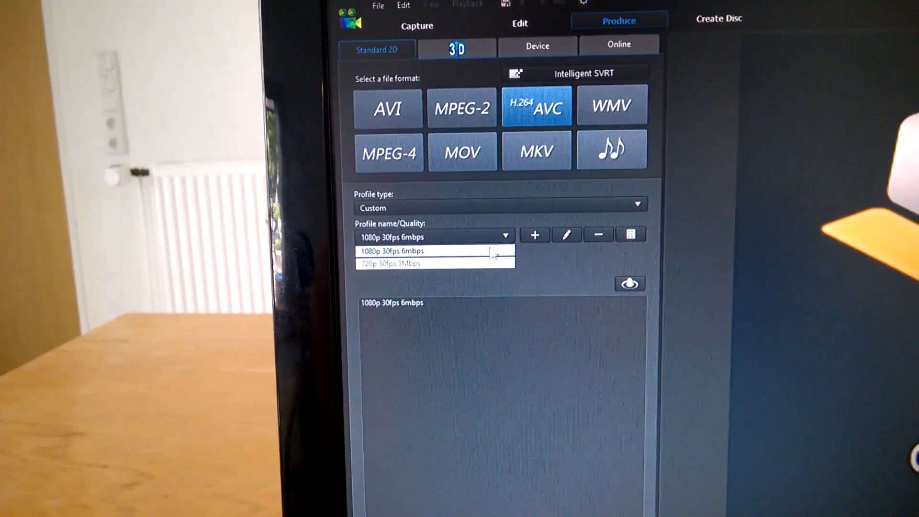